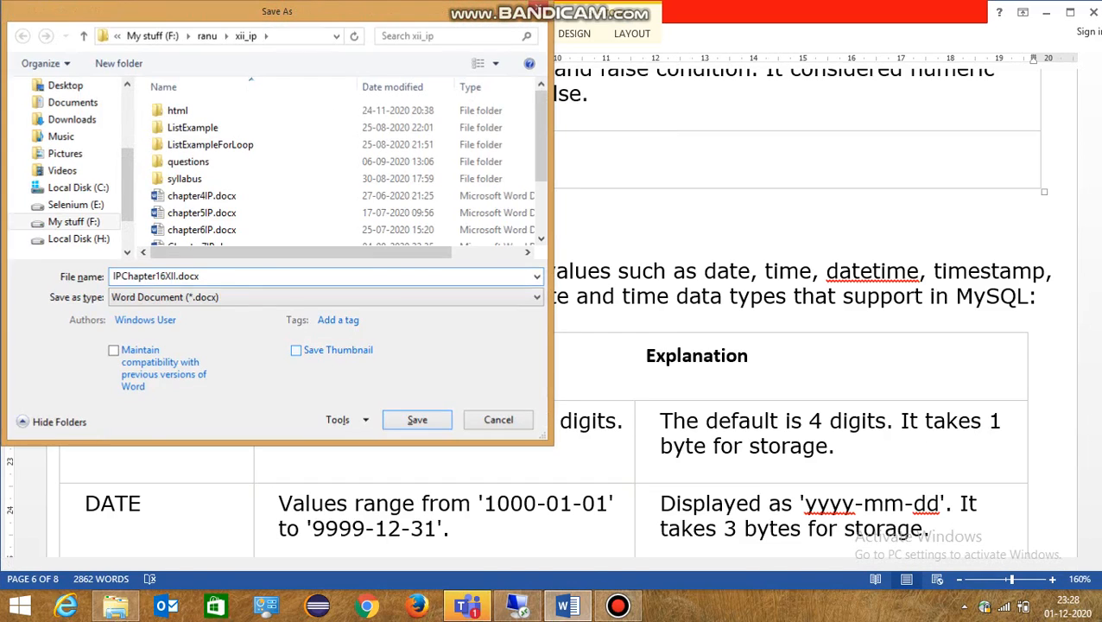
Save the document as IPChapter16XI.docx and return to the Date and Time section.
{"action": "left_click", "coordinate": [418, 420]}
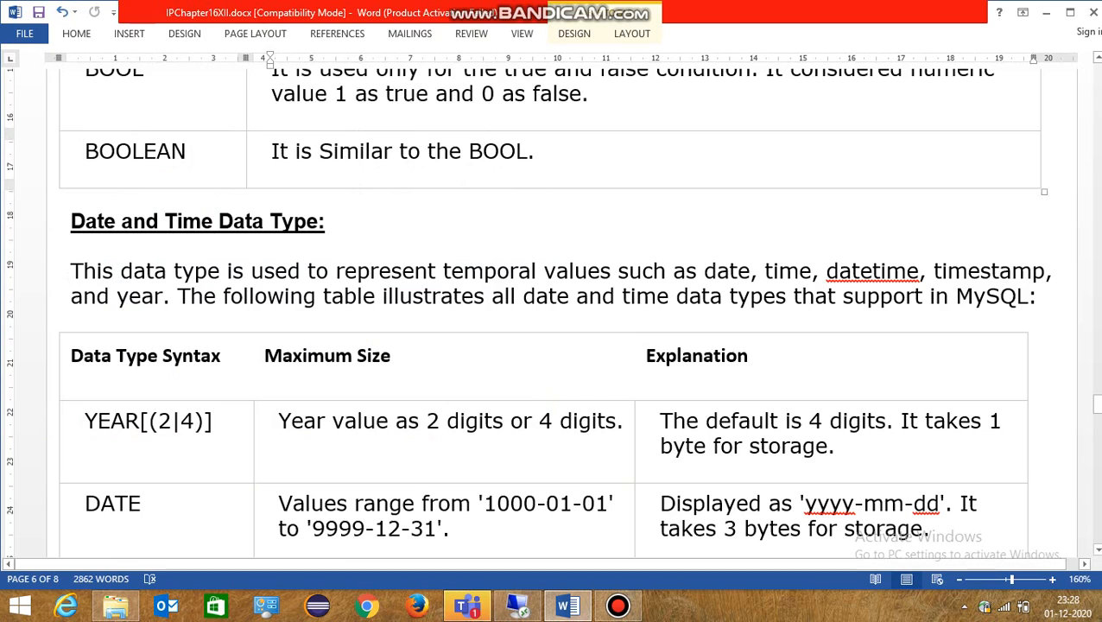
Scroll through the date and time table past TIMESTAMP(m) to the String Data Types heading.
{"action": "scroll", "scroll_direction": "down", "scroll_amount": 3}
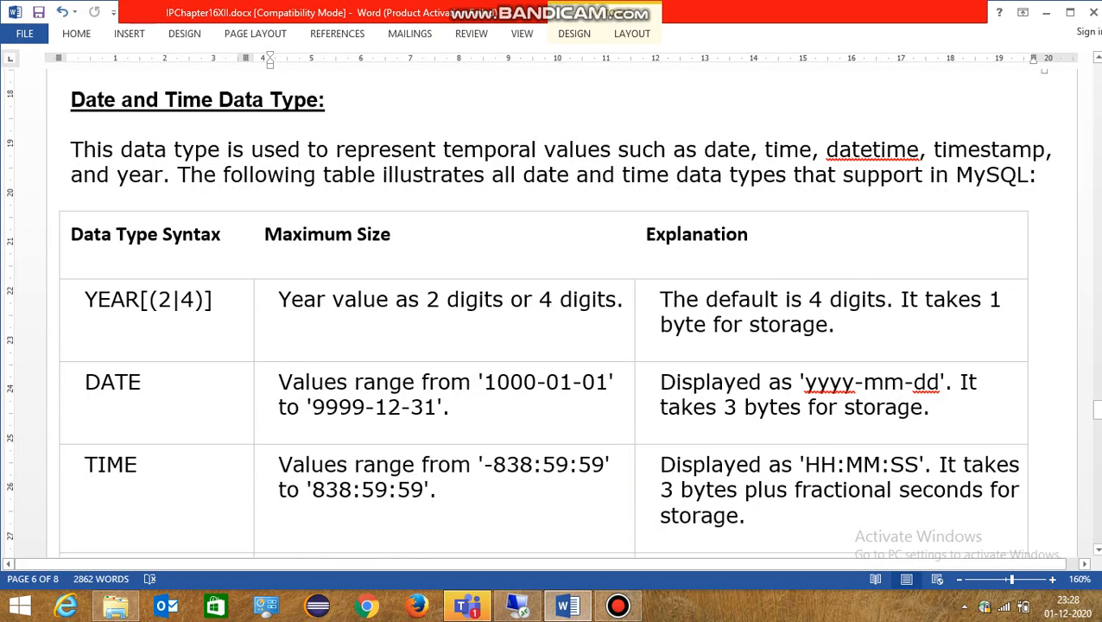
{"action": "scroll", "scroll_direction": "down", "scroll_amount": 3}
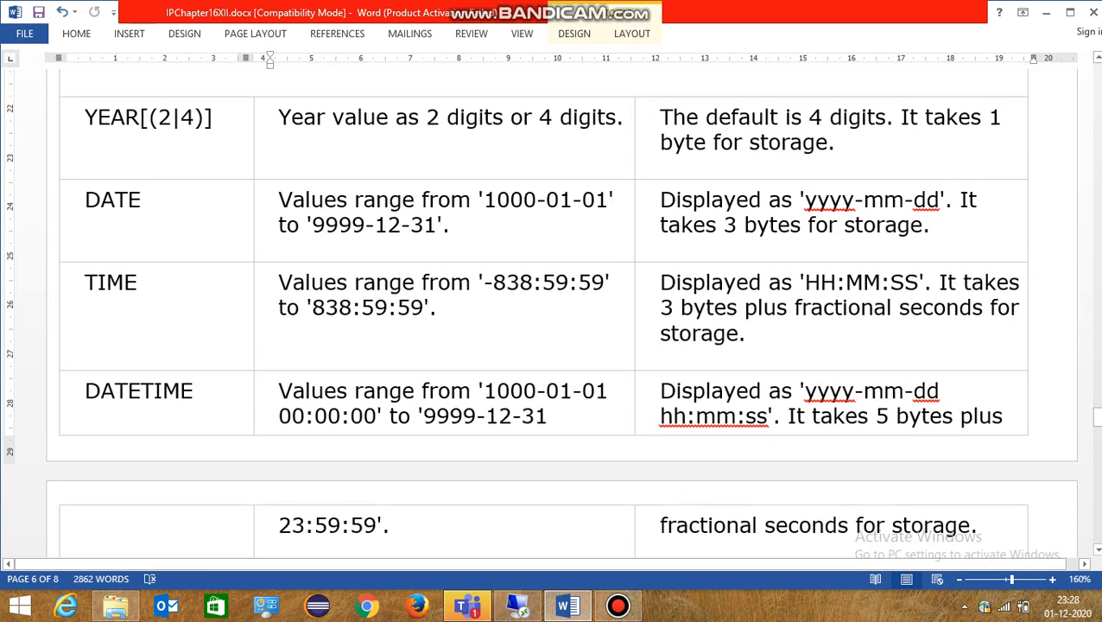
{"action": "scroll", "scroll_direction": "down", "scroll_amount": 3}
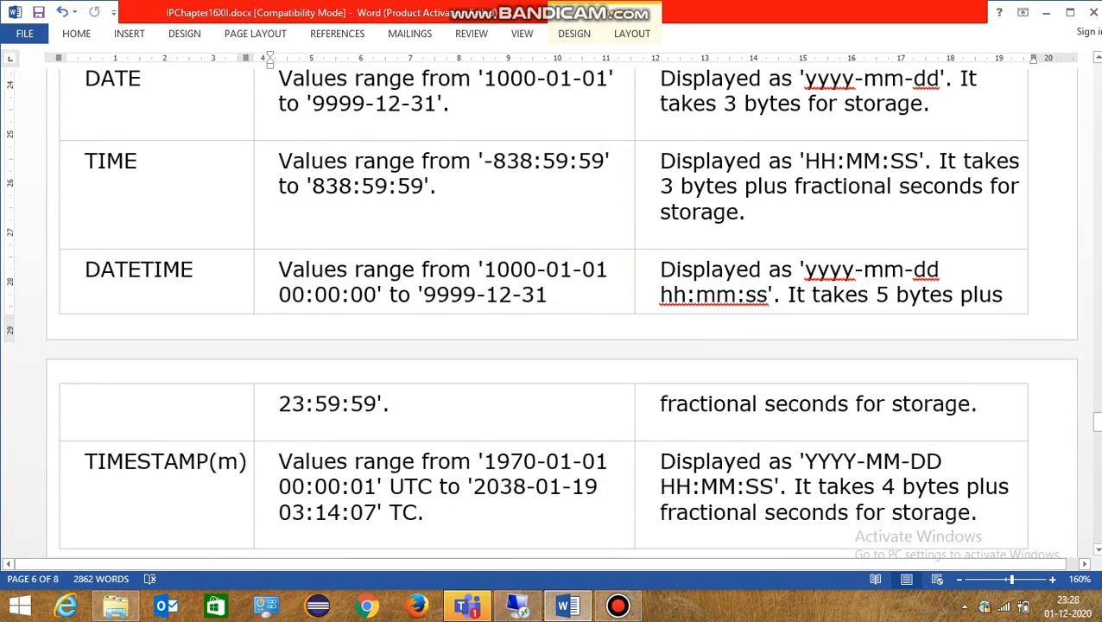
{"action": "scroll", "scroll_direction": "down", "scroll_amount": 3}
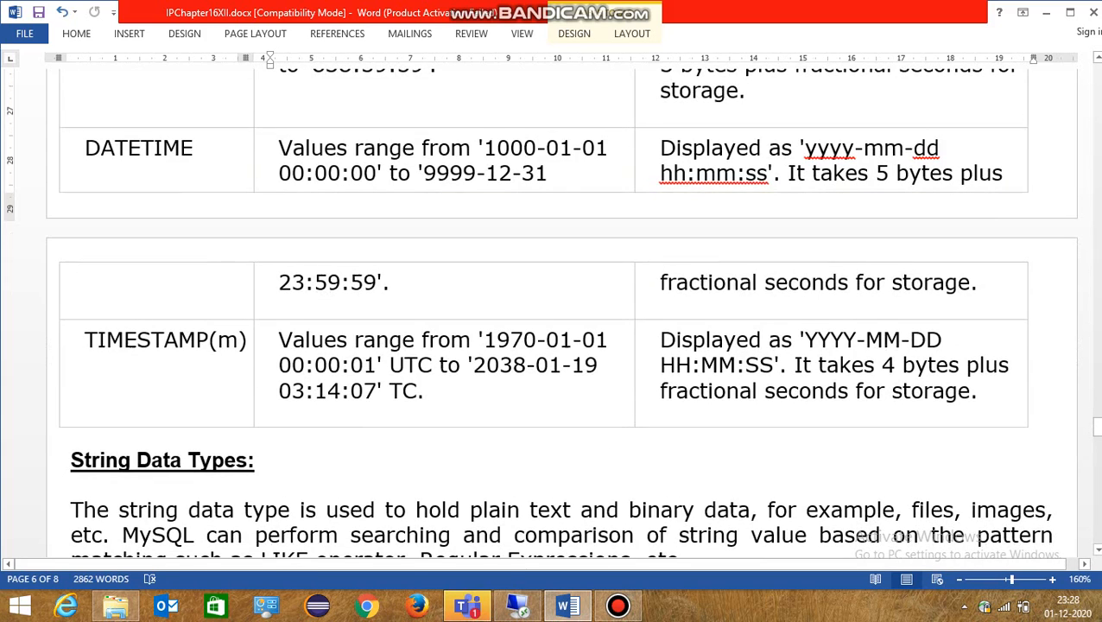
{"action": "scroll", "scroll_direction": "down", "scroll_amount": 3}
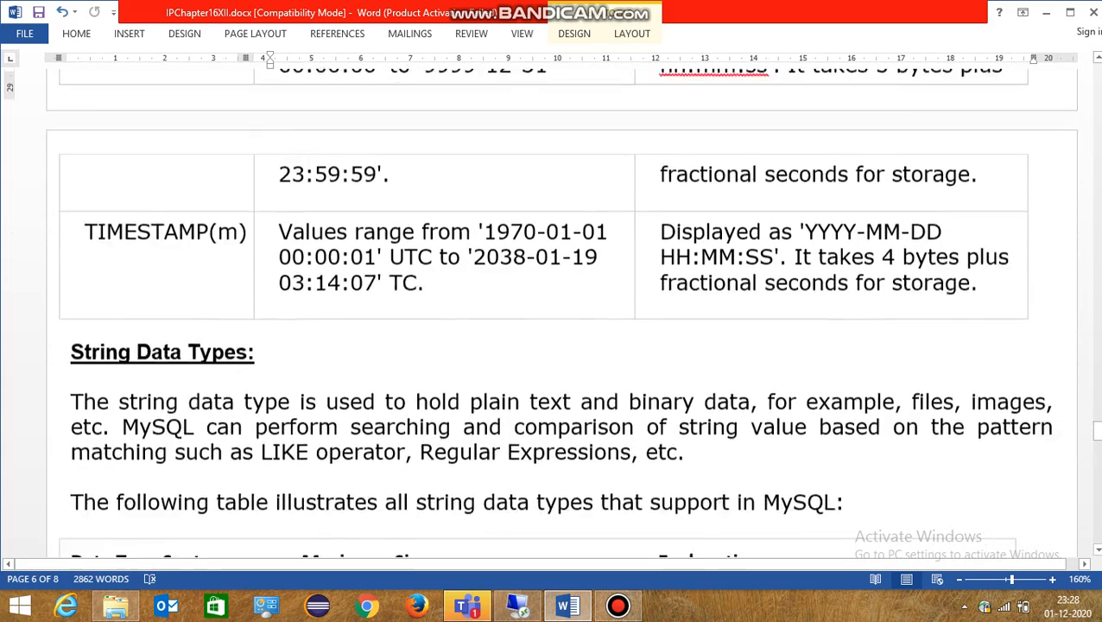
Scroll through the string types table from CHAR(size) toward VARBINARY and ENUM.
{"action": "scroll", "scroll_direction": "down", "scroll_amount": 3}
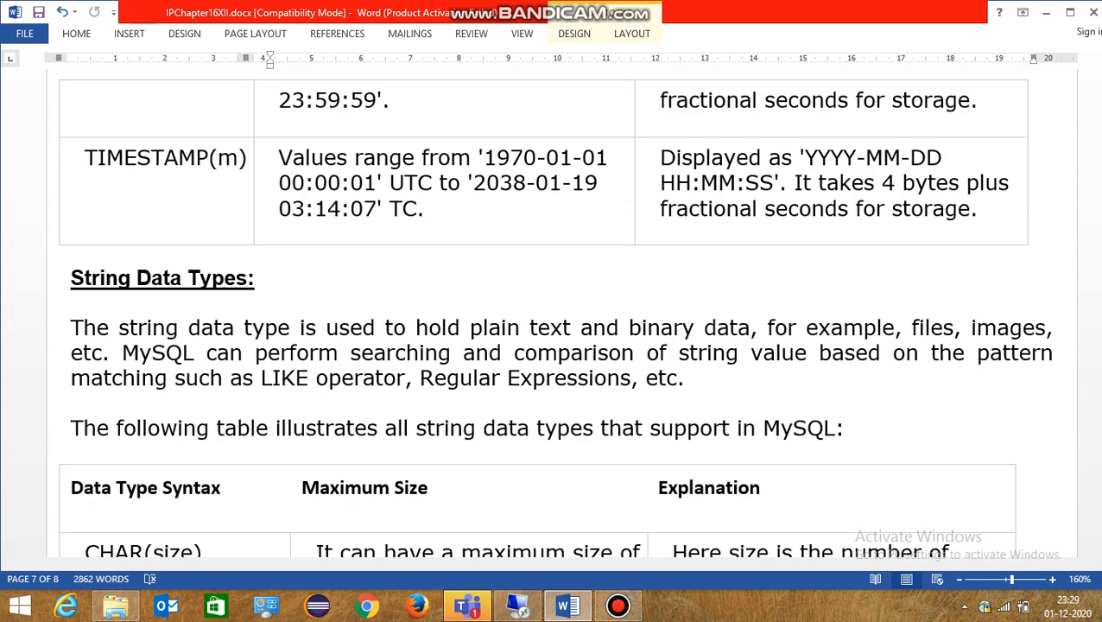
{"action": "mouse_move", "coordinate": [59, 274]}
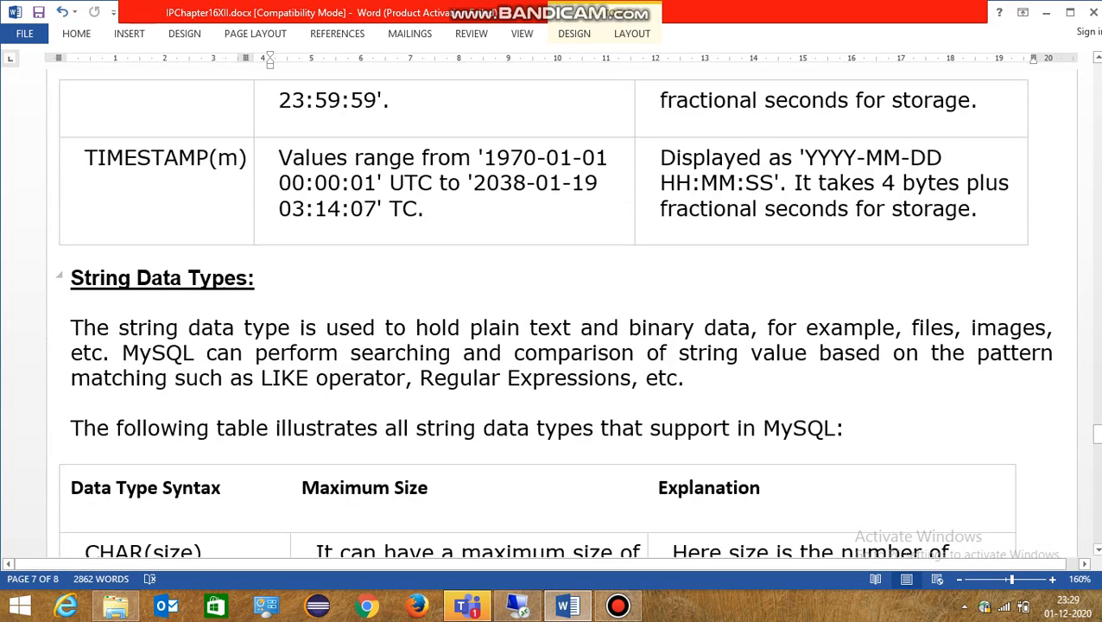
{"action": "scroll", "scroll_direction": "down", "scroll_amount": 3}
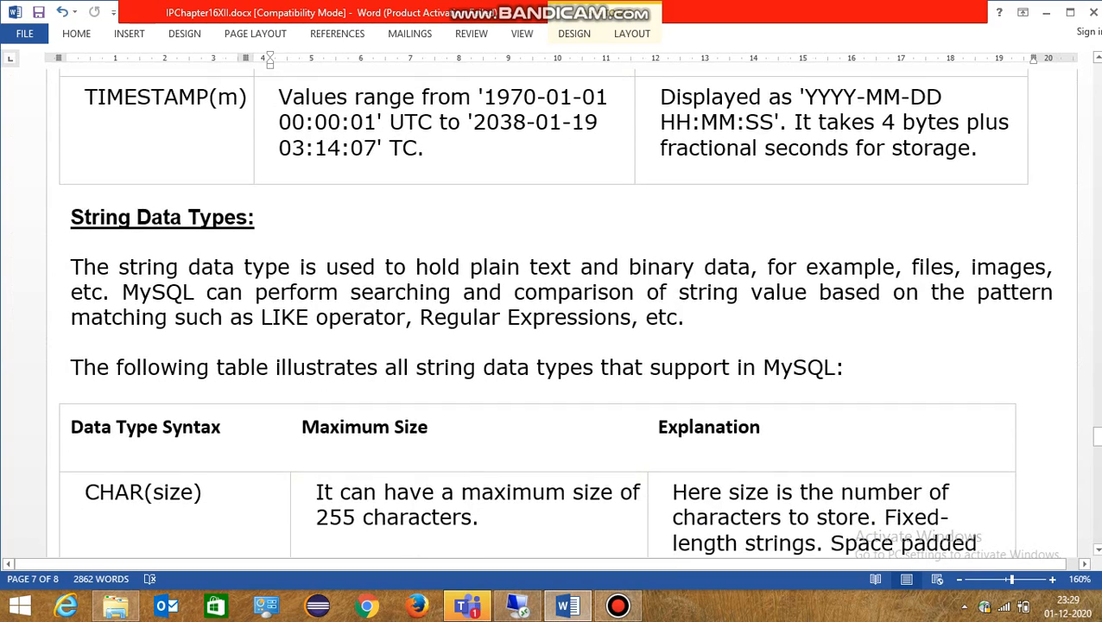
{"action": "scroll", "scroll_direction": "down", "scroll_amount": 3}
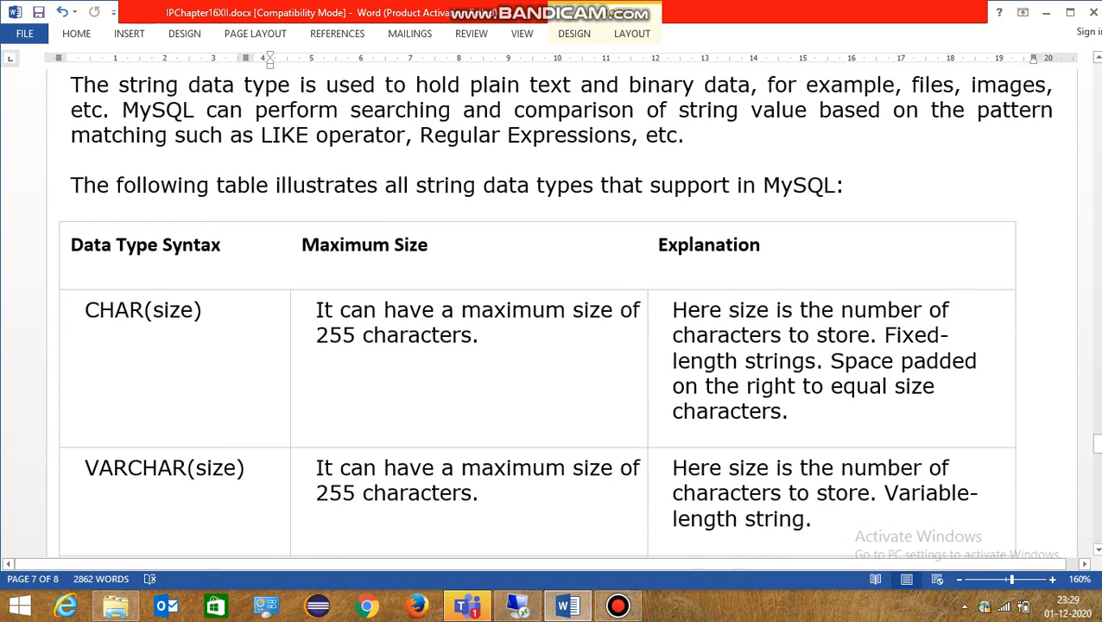
{"action": "scroll", "scroll_direction": "down", "scroll_amount": 3}
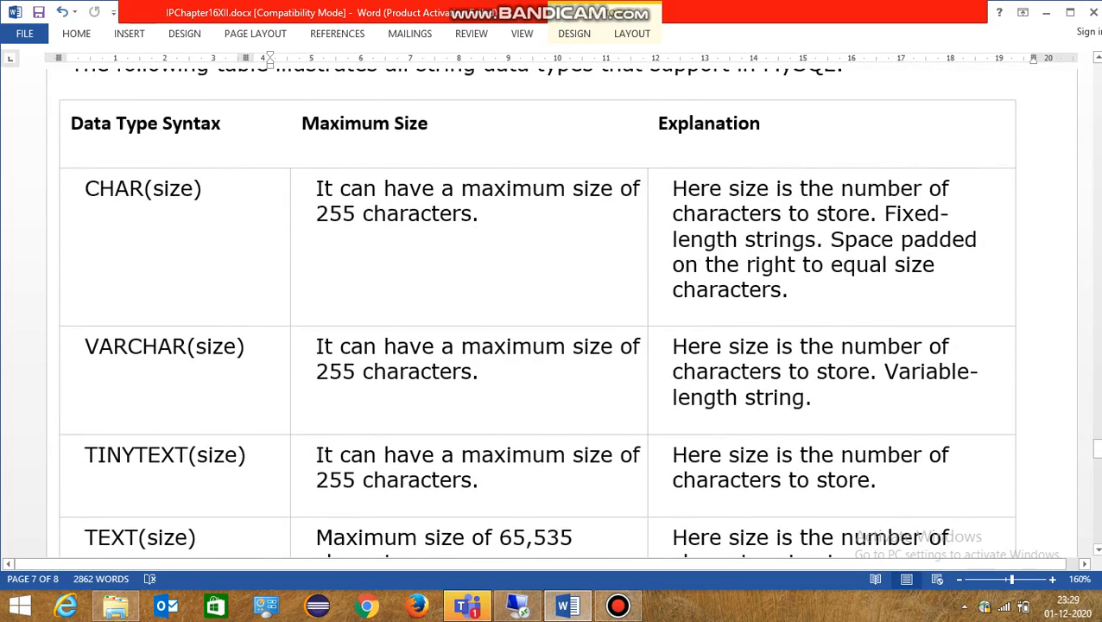
{"action": "scroll", "scroll_direction": "down", "scroll_amount": 3}
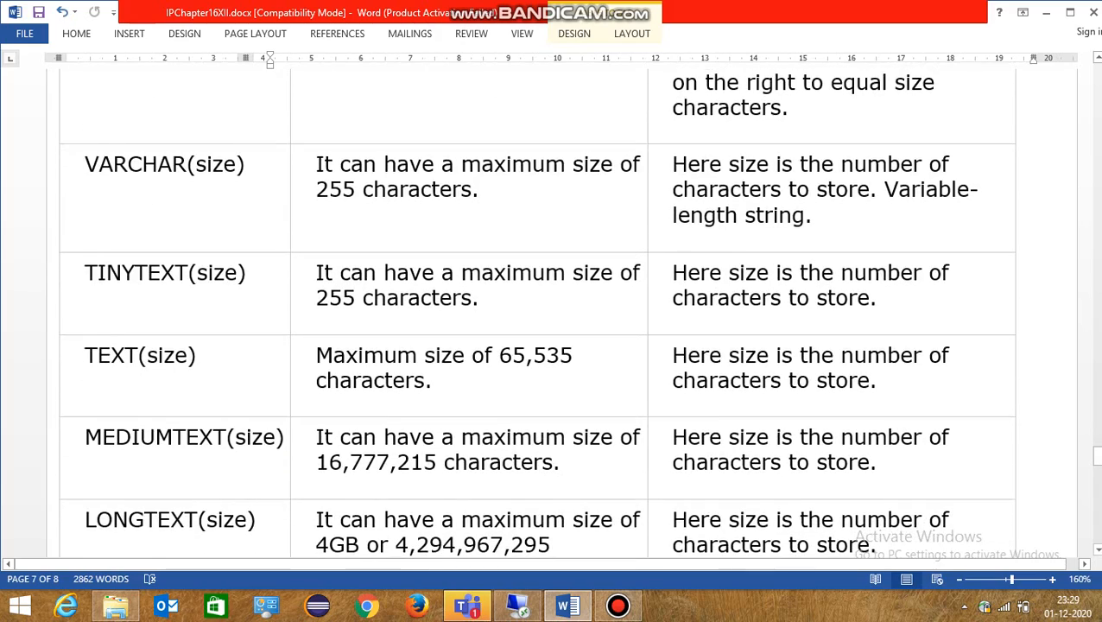
Continue past SET to the BLOB heading, then back up to the VARCHAR rows.
{"action": "scroll", "scroll_direction": "down", "scroll_amount": 3}
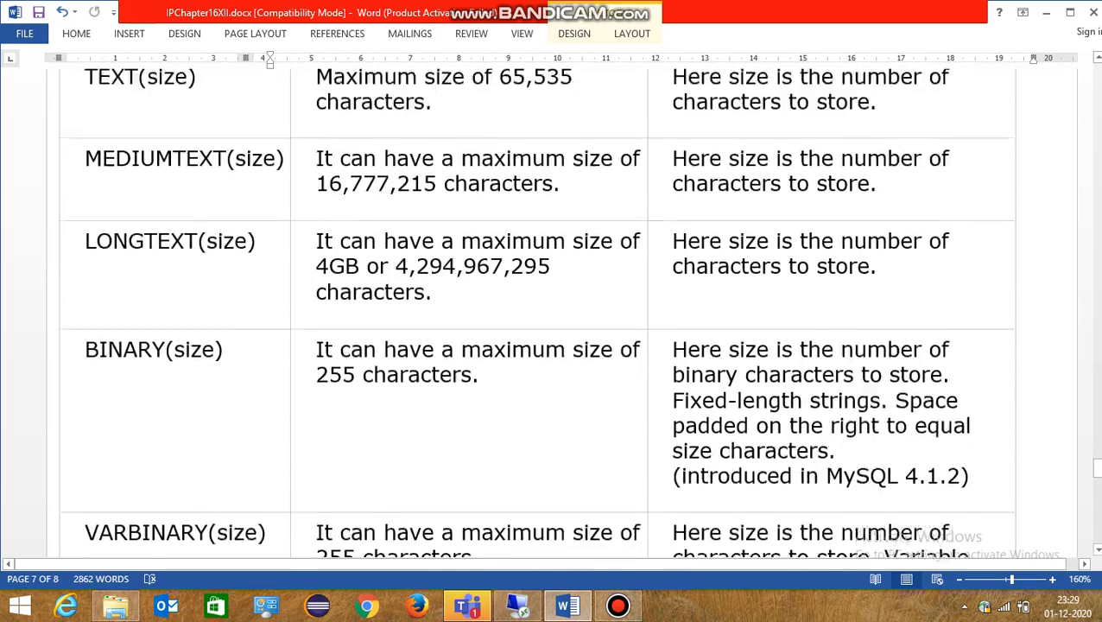
{"action": "scroll", "scroll_direction": "down", "scroll_amount": 3}
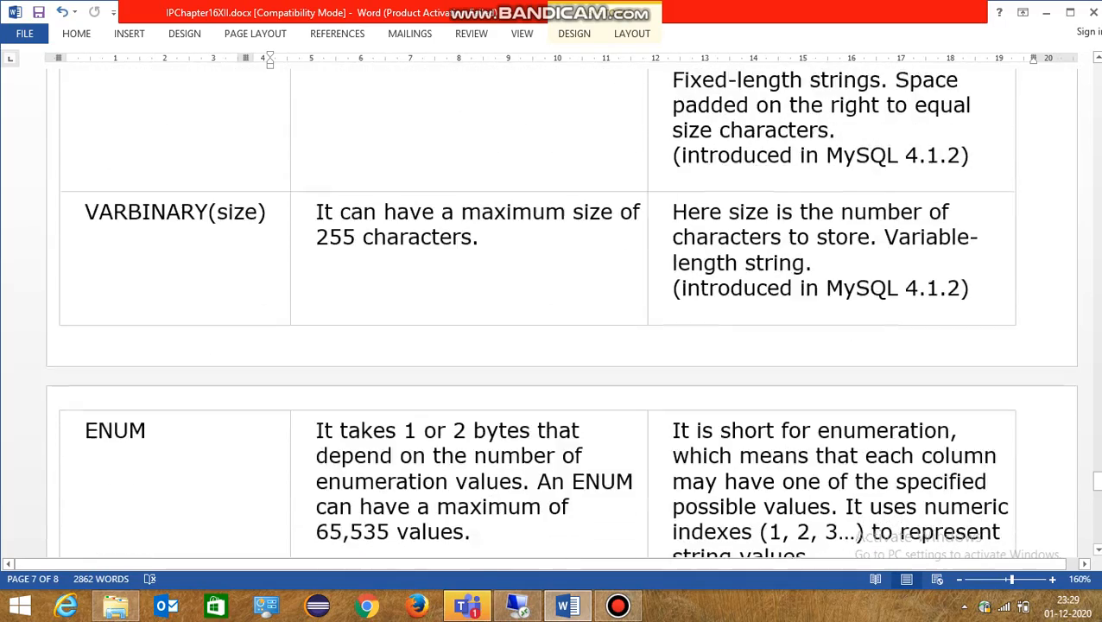
{"action": "scroll", "scroll_direction": "down", "scroll_amount": 3}
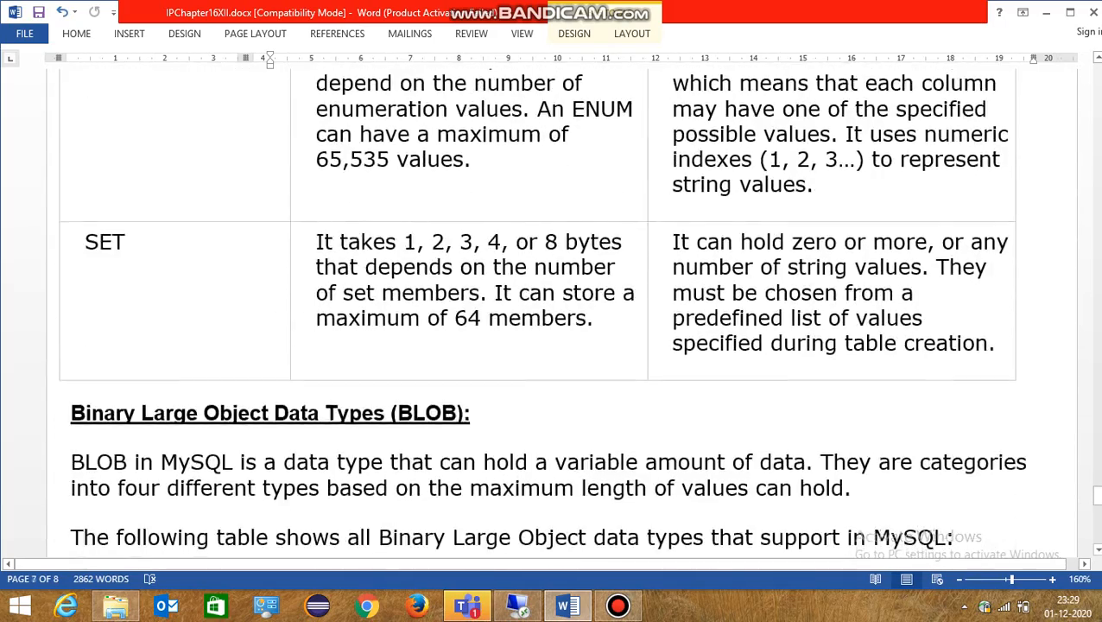
{"action": "scroll", "scroll_direction": "down", "scroll_amount": 3}
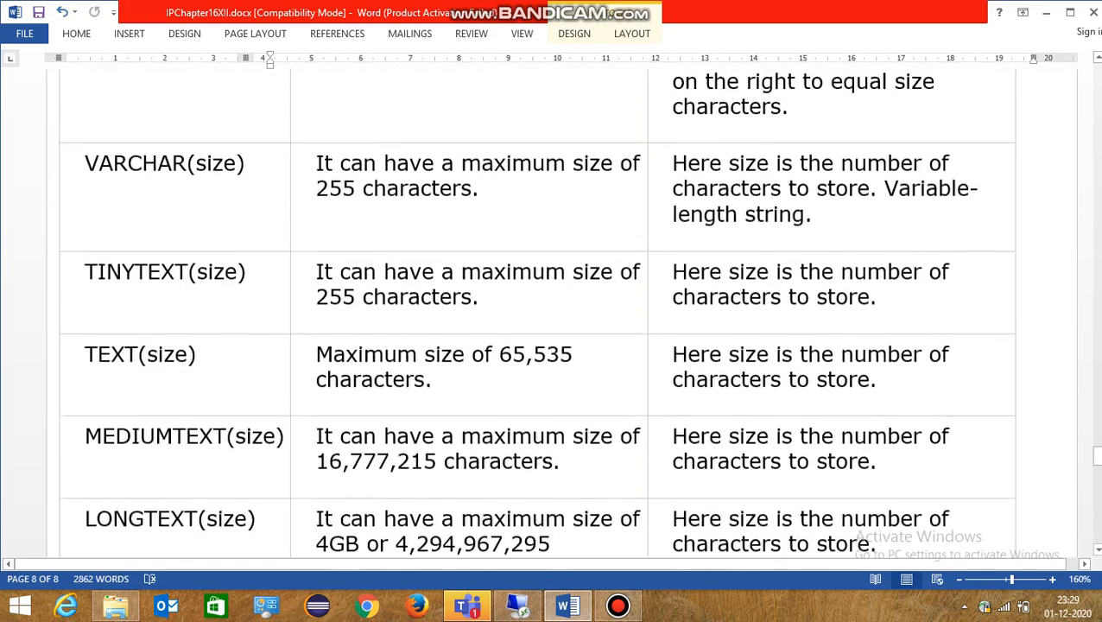
{"action": "scroll", "scroll_direction": "up", "scroll_amount": 3}
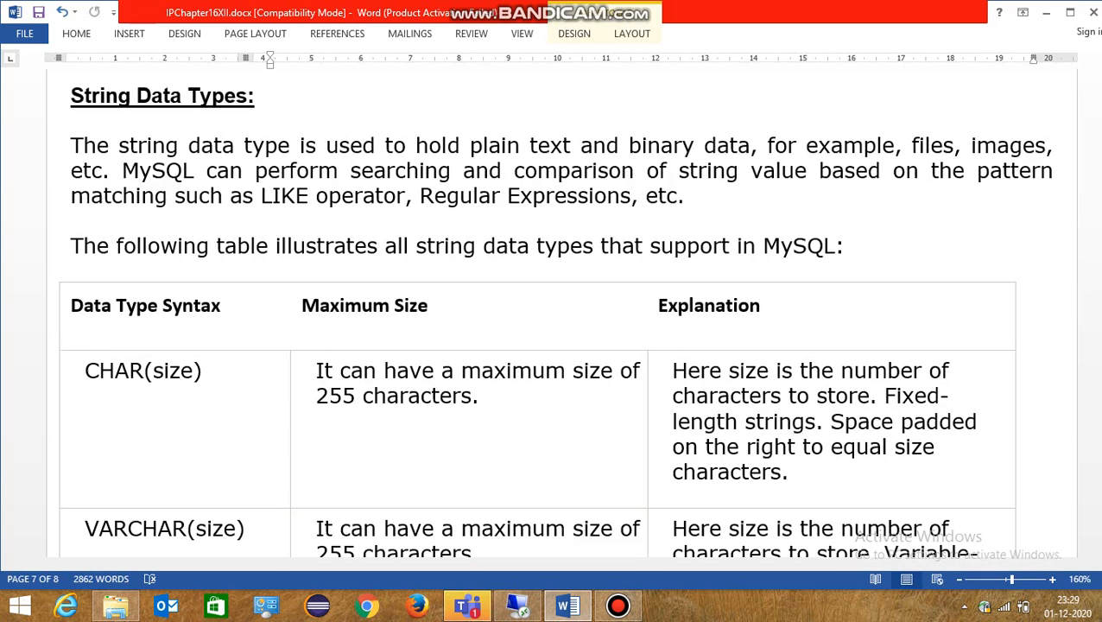
Settle the view on the string table's opening rows, CHAR(size) through TEXT(size).
{"action": "scroll", "scroll_direction": "down", "scroll_amount": 3}
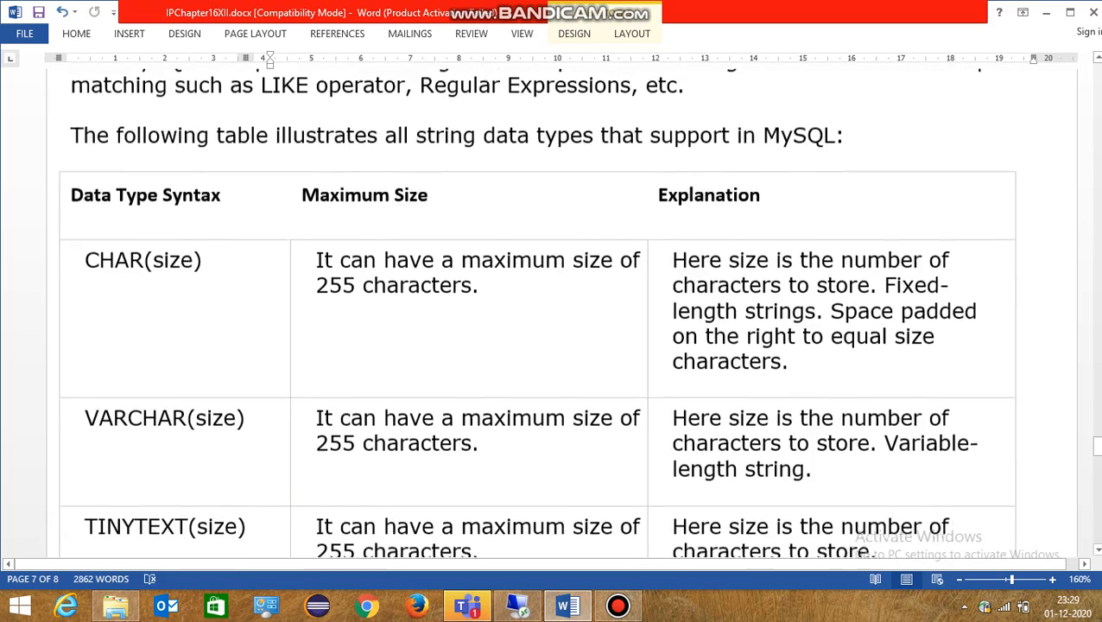
{"action": "scroll", "scroll_direction": "down", "scroll_amount": 3}
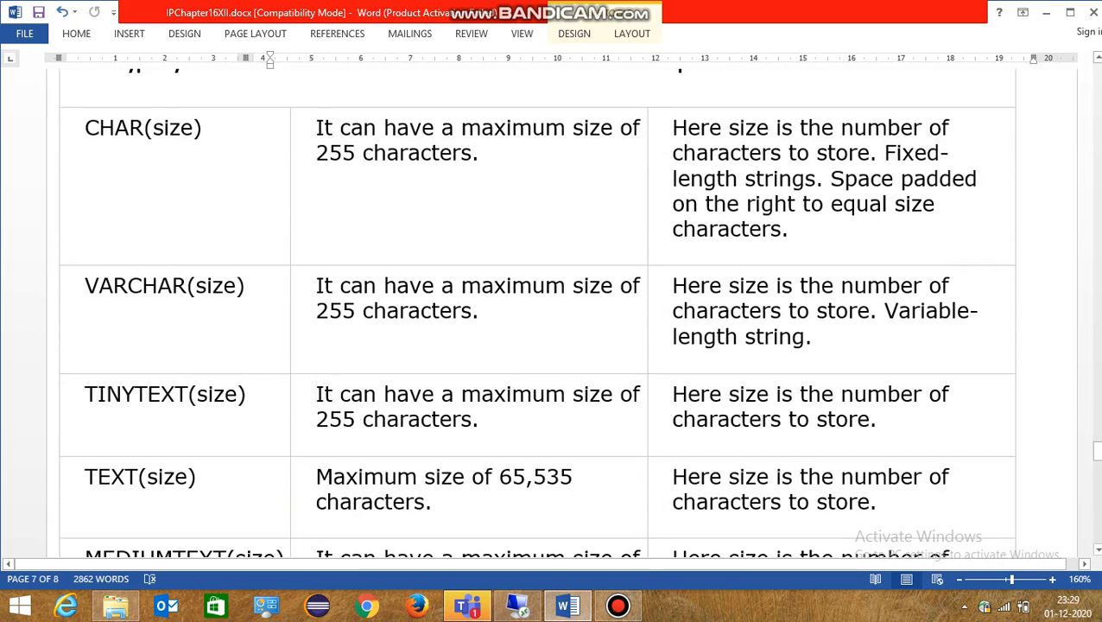
{"action": "scroll", "scroll_direction": "up", "scroll_amount": 3}
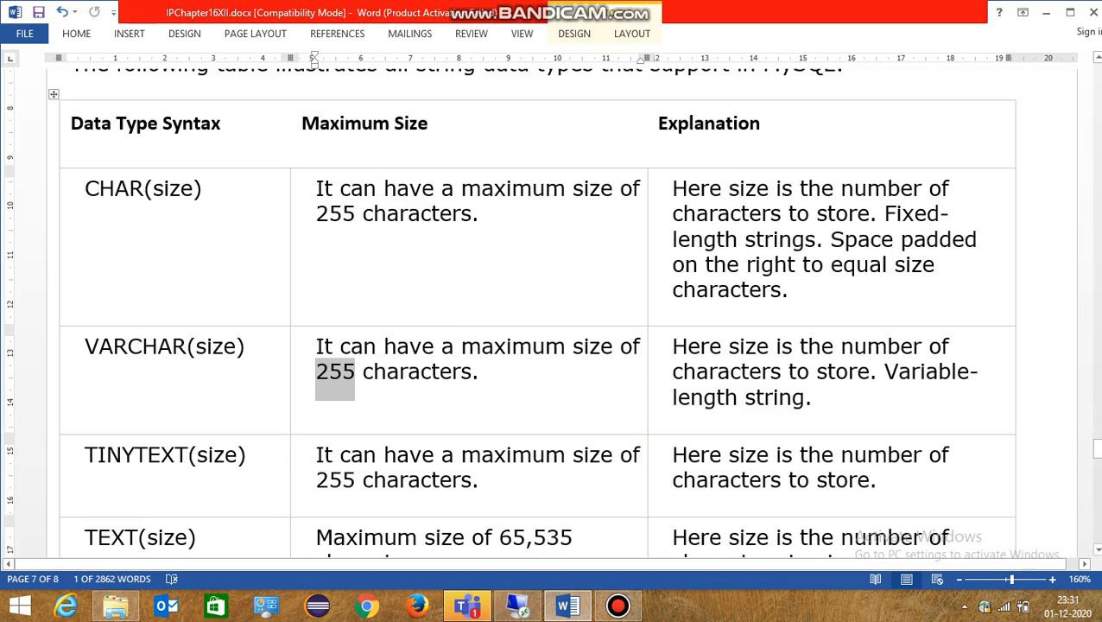
Scroll past VARBINARY, ENUM, SET and the BLOB introduction to the four-row BLOB table.
{"action": "scroll", "scroll_direction": "down", "scroll_amount": 3}
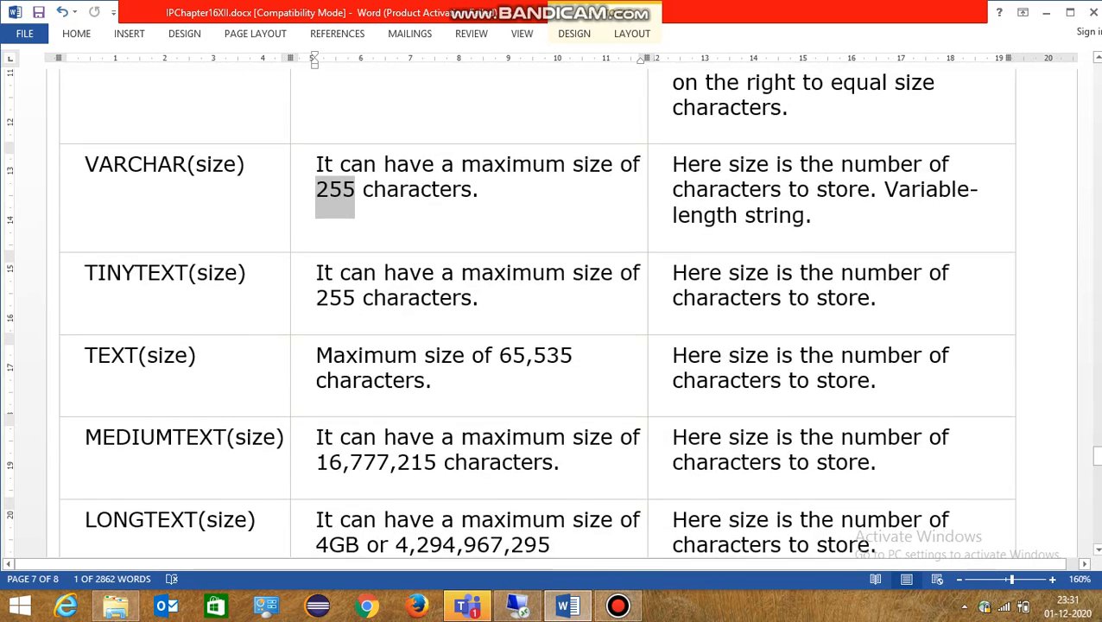
{"action": "scroll", "scroll_direction": "down", "scroll_amount": 3}
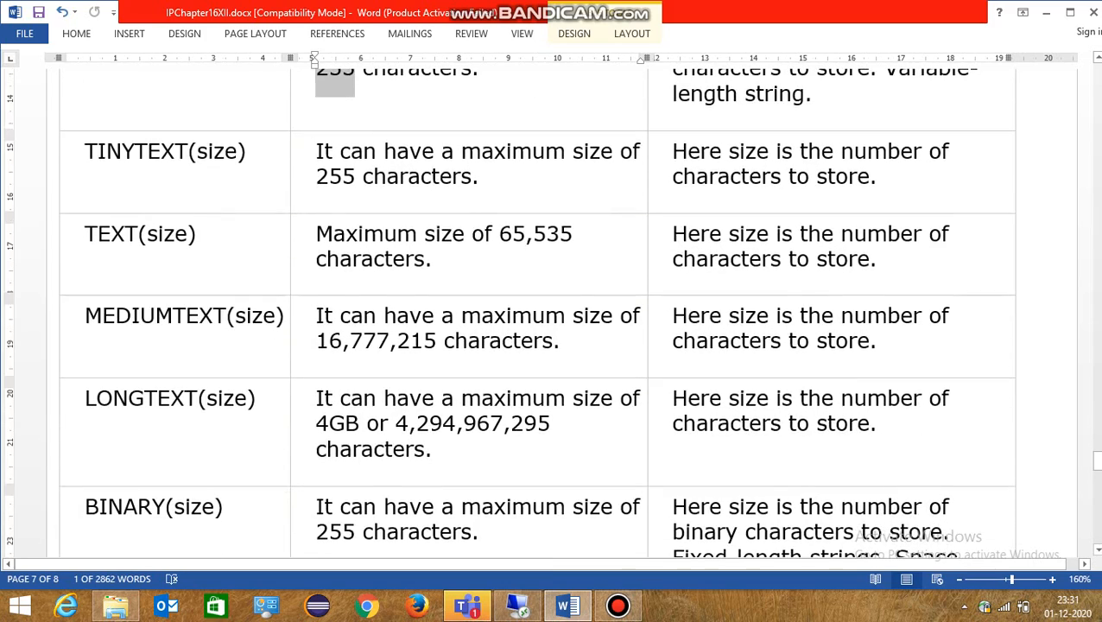
{"action": "scroll", "scroll_direction": "down", "scroll_amount": 3}
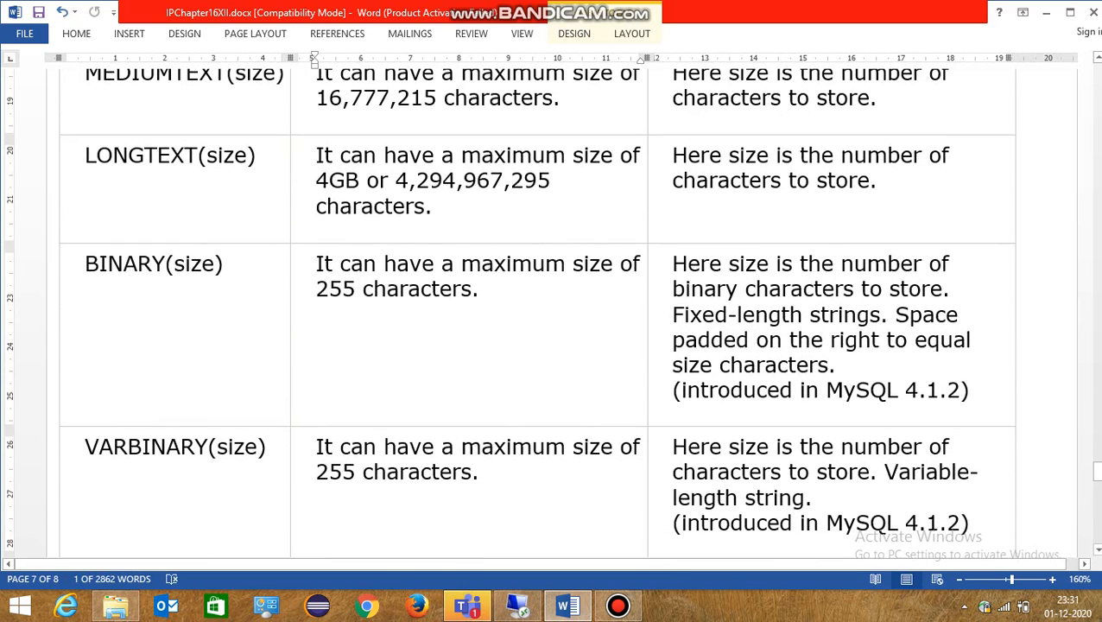
{"action": "scroll", "scroll_direction": "down", "scroll_amount": 3}
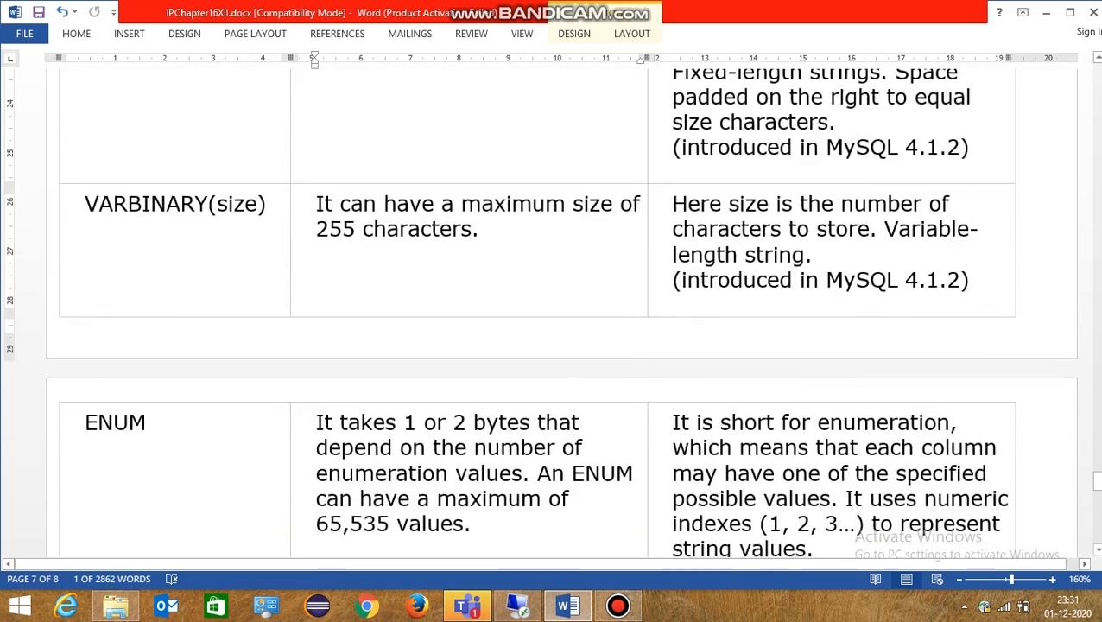
{"action": "scroll", "scroll_direction": "down", "scroll_amount": 3}
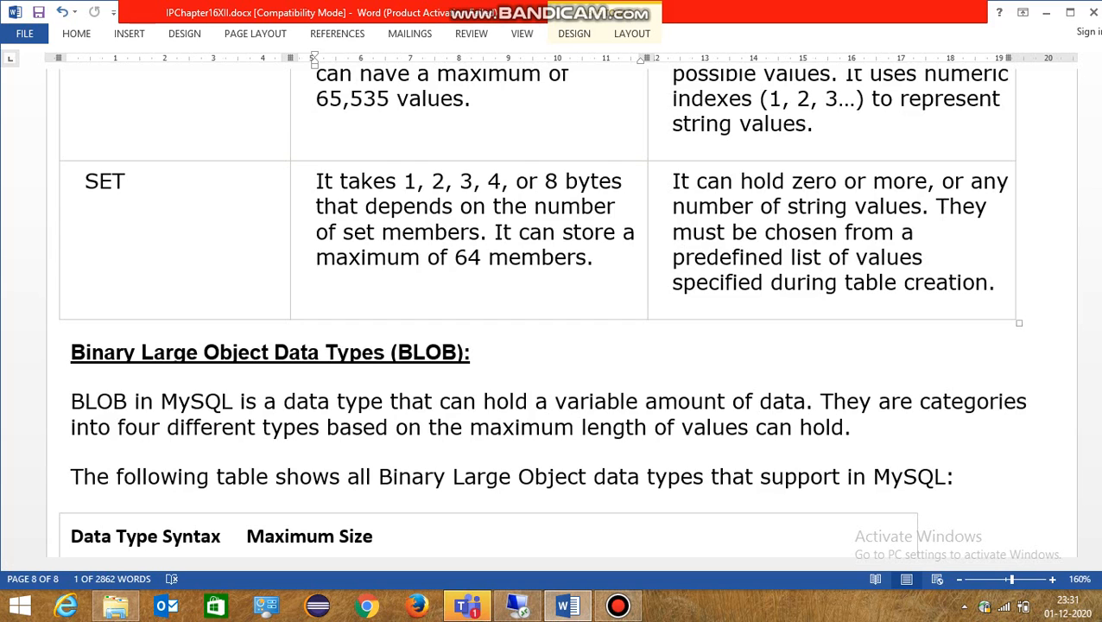
{"action": "scroll", "scroll_direction": "down", "scroll_amount": 3}
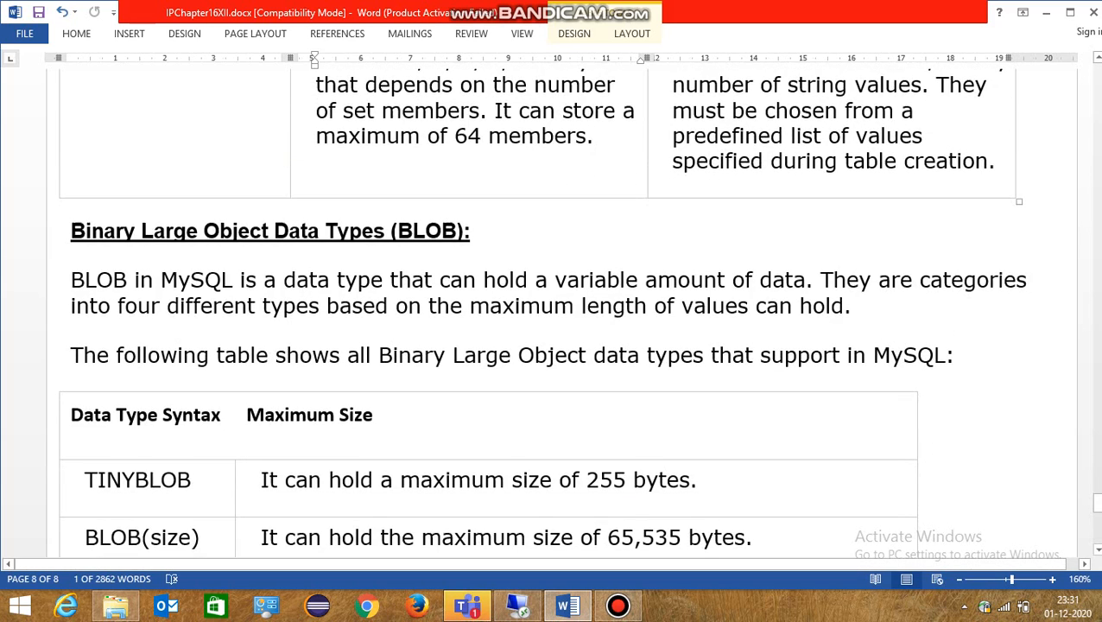
{"action": "scroll", "scroll_direction": "down", "scroll_amount": 3}
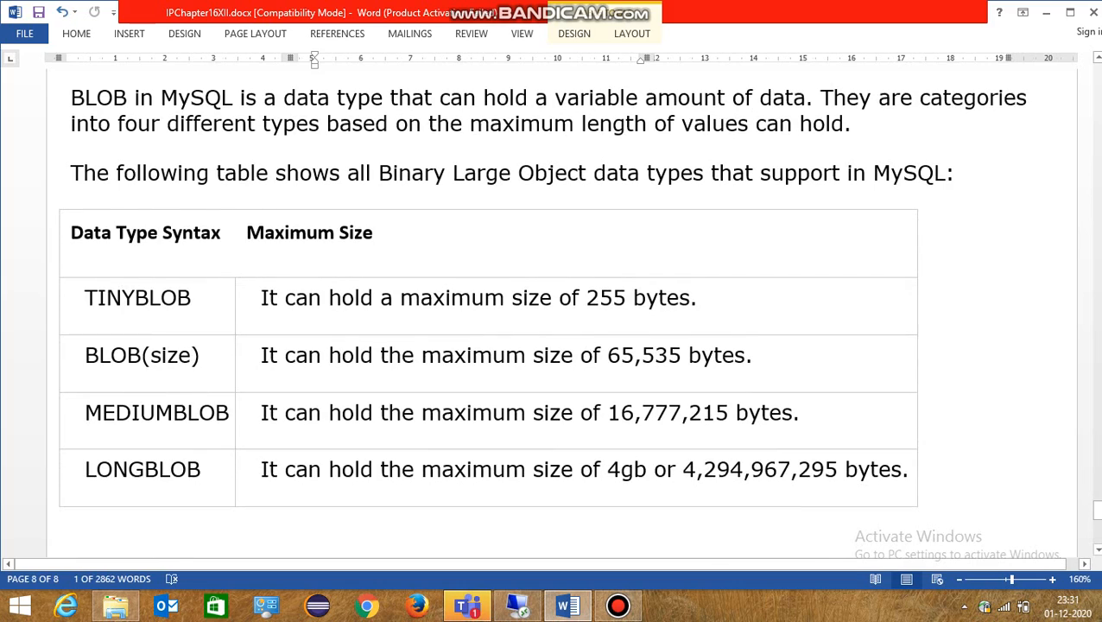